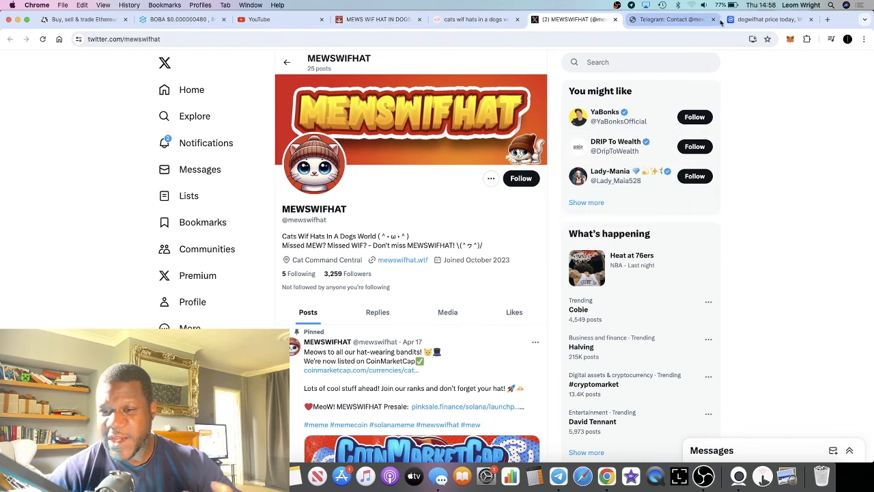
# Leave the MEWSWIFHAT X profile for the CoinMarketCap dogwifhat price page
pyautogui.click(770, 19)
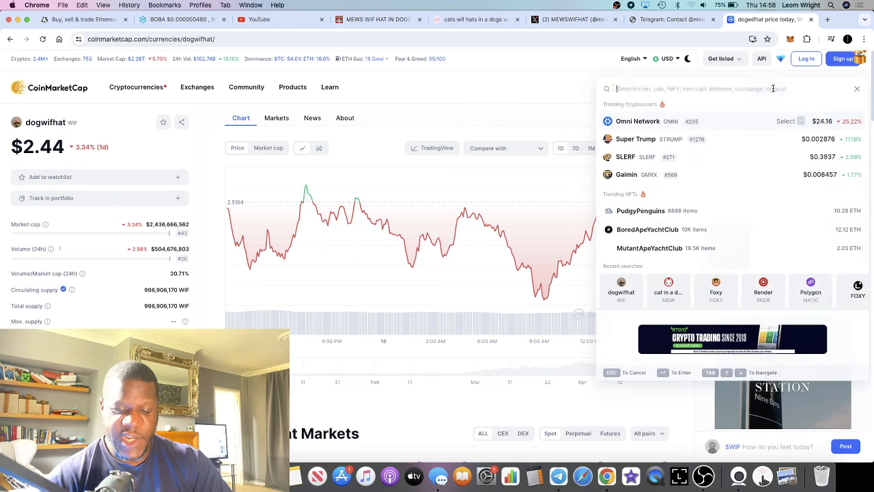
# Search CoinMarketCap for "mews" to surface the cat in a dogs world listing, then move to the MEWSWIFHAT website
pyautogui.write('mews')
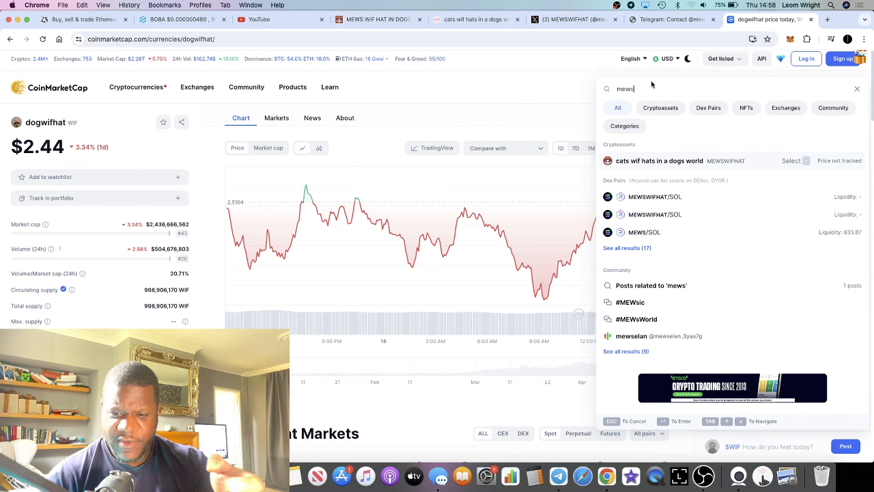
pyautogui.press('Backspace')
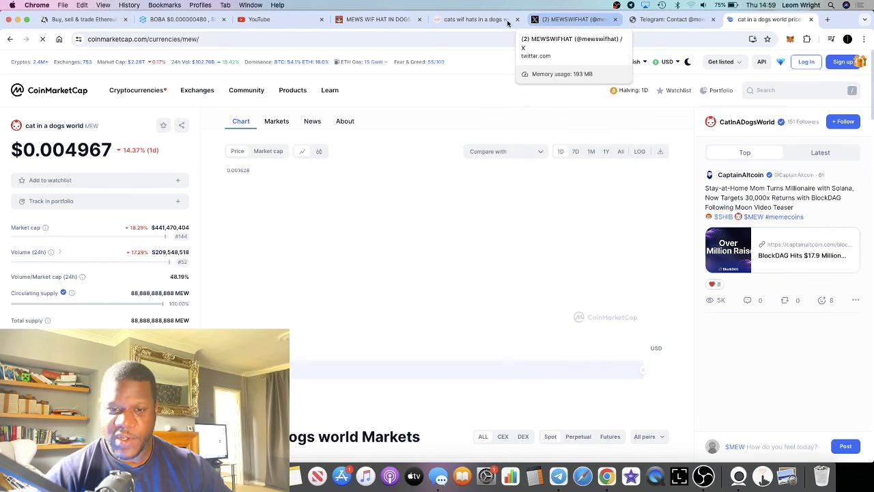
pyautogui.click(380, 20)
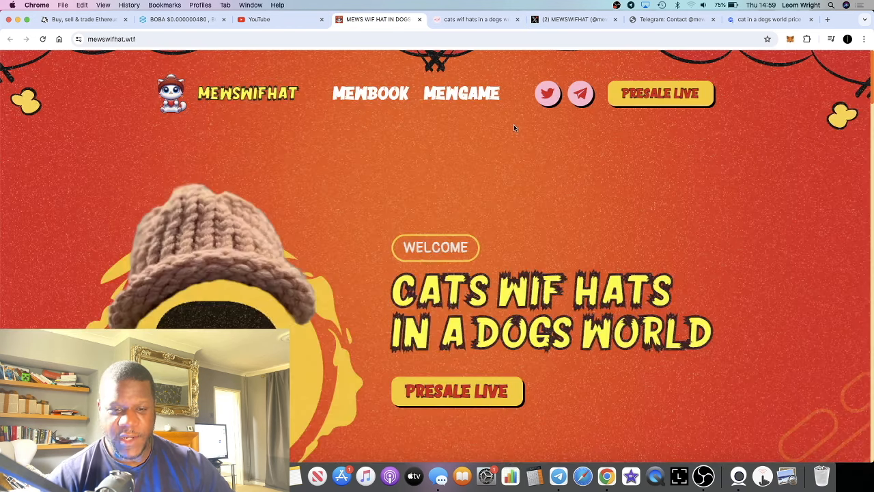
pyautogui.moveTo(528, 188)
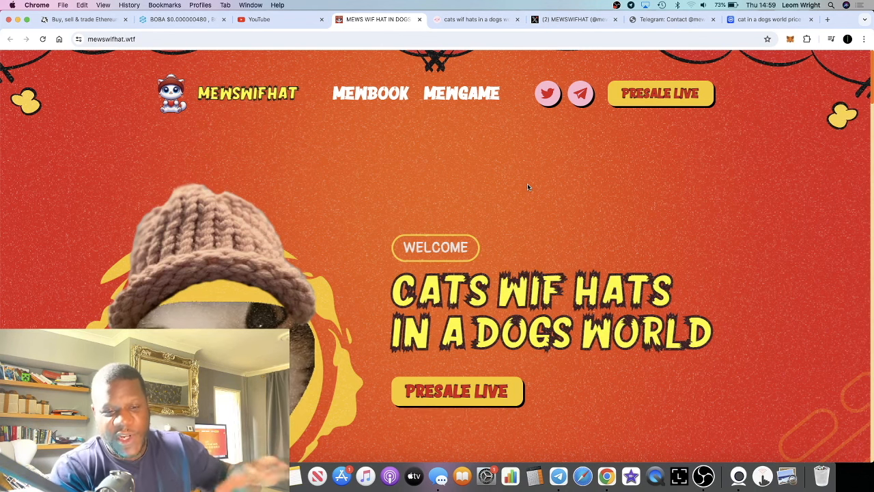
# Move from the mewswifhat.wtf homepage to the Cats Wif Hats In A Dogs World fairlaunch on PinkSale
pyautogui.click(475, 19)
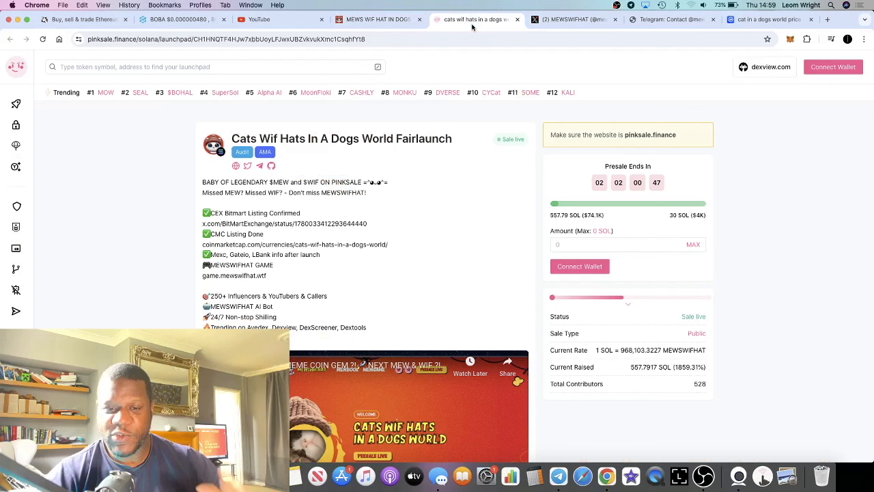
# Return from the PinkSale fairlaunch page to the MEWSWIFHAT X profile
pyautogui.click(375, 19)
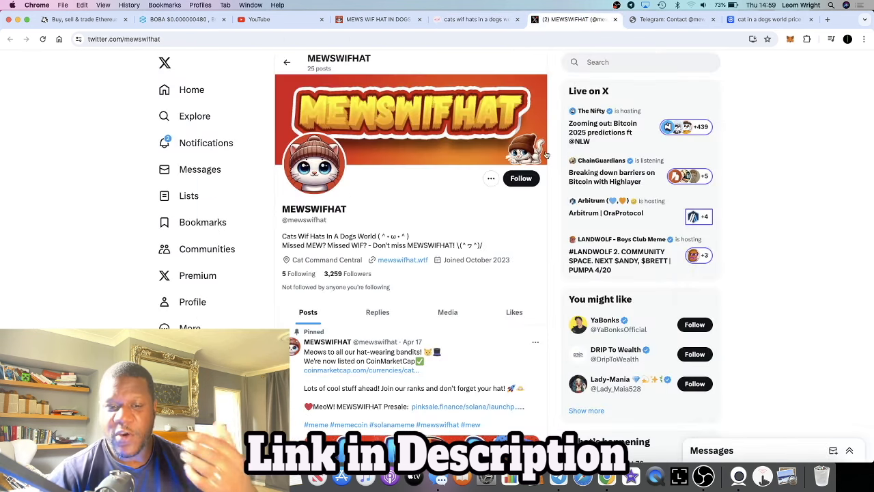
# Follow the pinned tweet's coinmarketcap.com link, then browse the MEWSWIFHAT feed to its game-release post
pyautogui.scroll(-3)
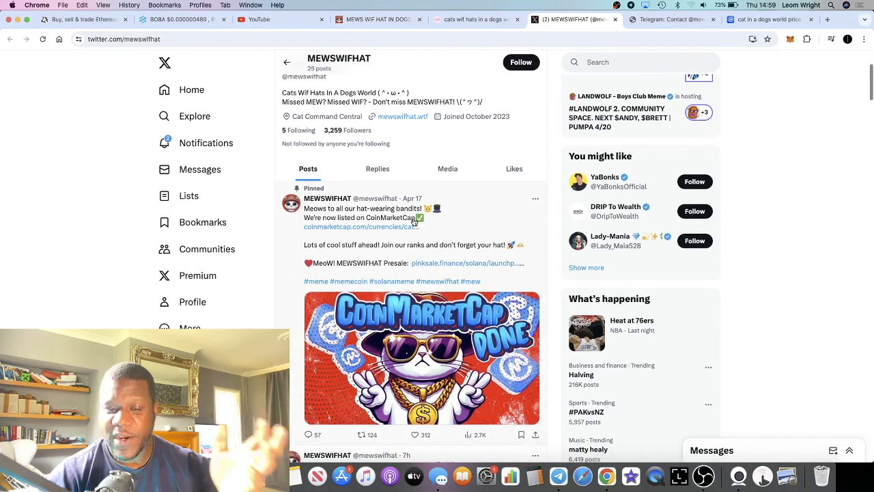
pyautogui.click(359, 227)
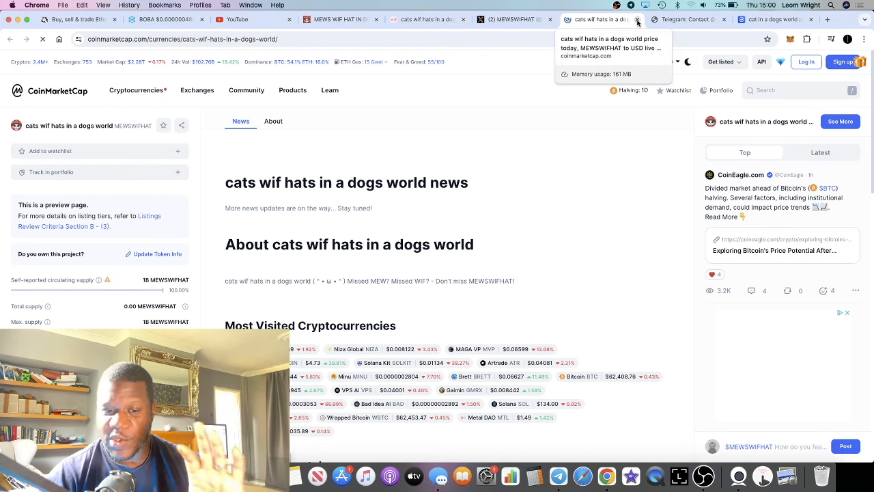
pyautogui.moveTo(526, 60)
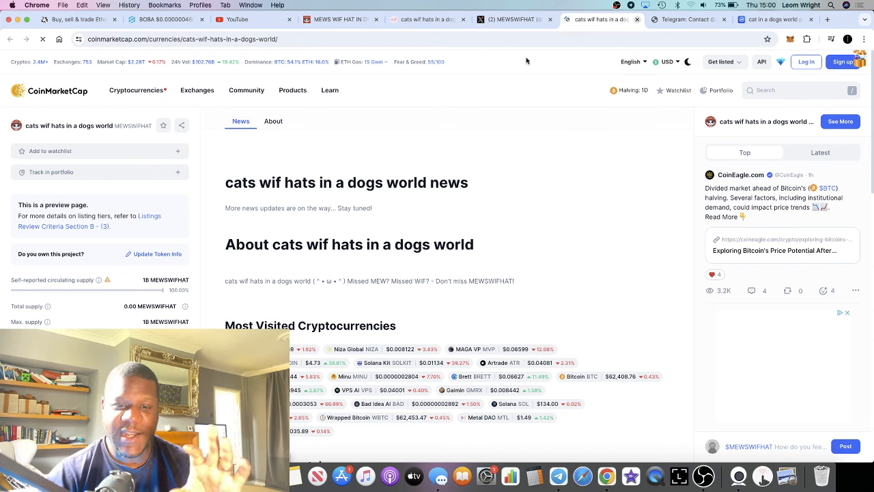
pyautogui.click(508, 19)
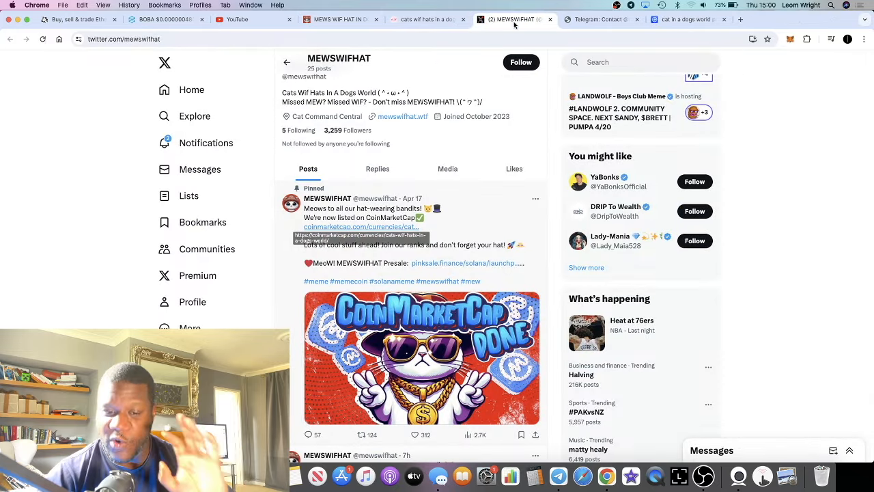
pyautogui.scroll(-3)
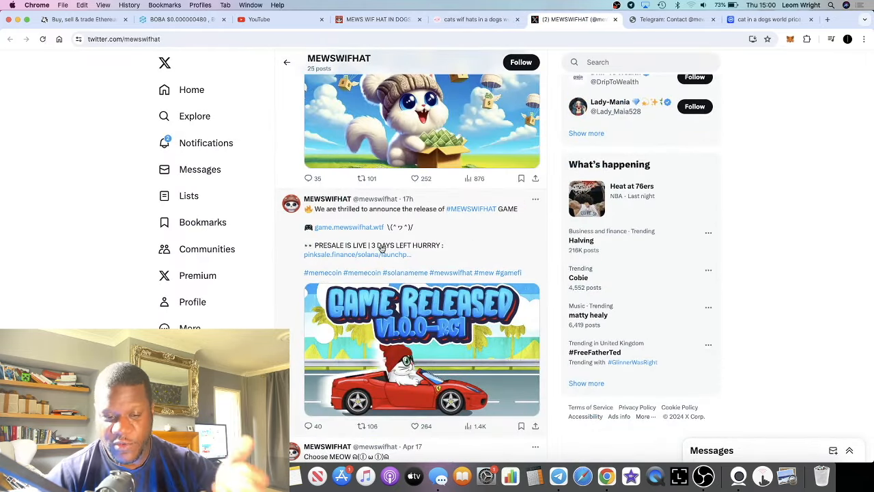
pyautogui.scroll(3)
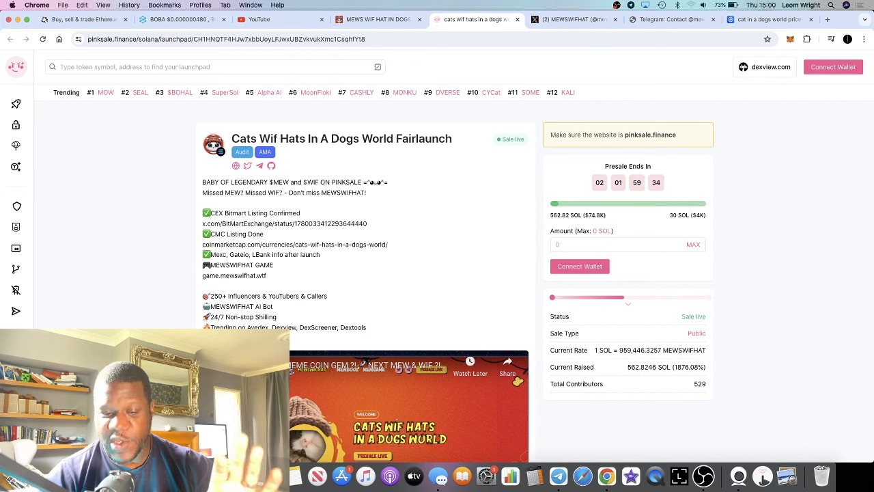
# Read the fairlaunch description and contribution box down to the Token and Pool Info sections
pyautogui.scroll(-3)
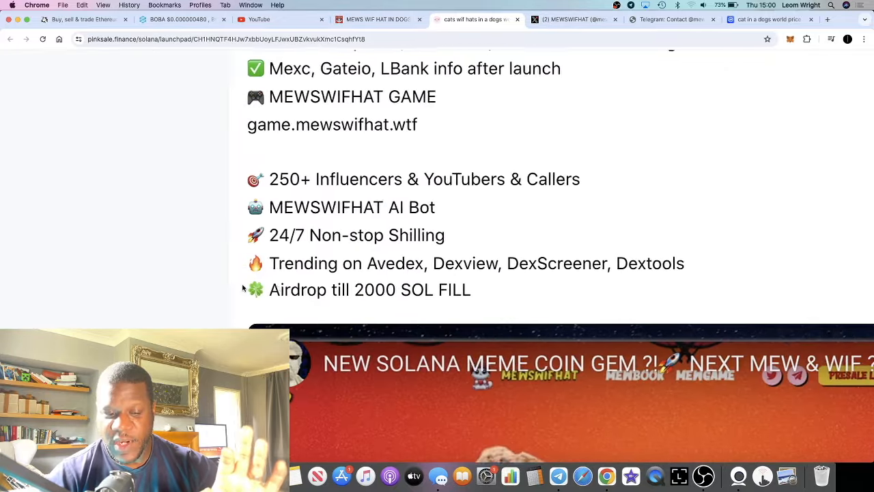
pyautogui.scroll(-3)
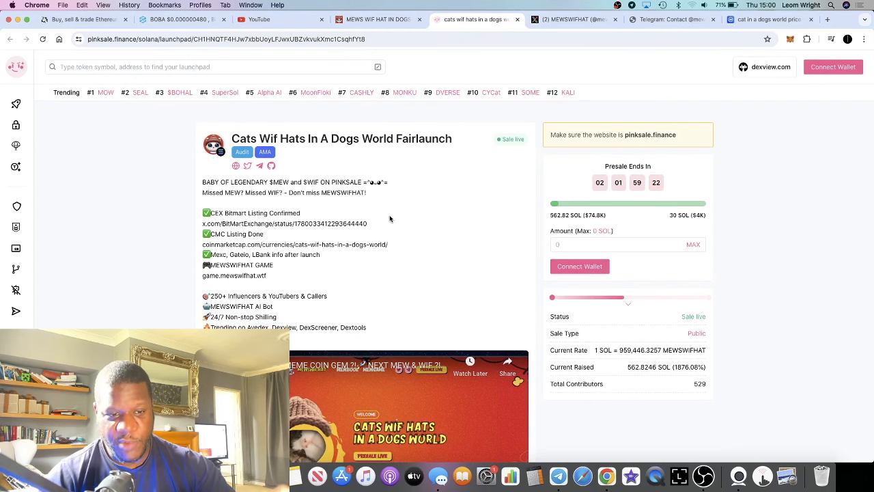
pyautogui.scroll(-3)
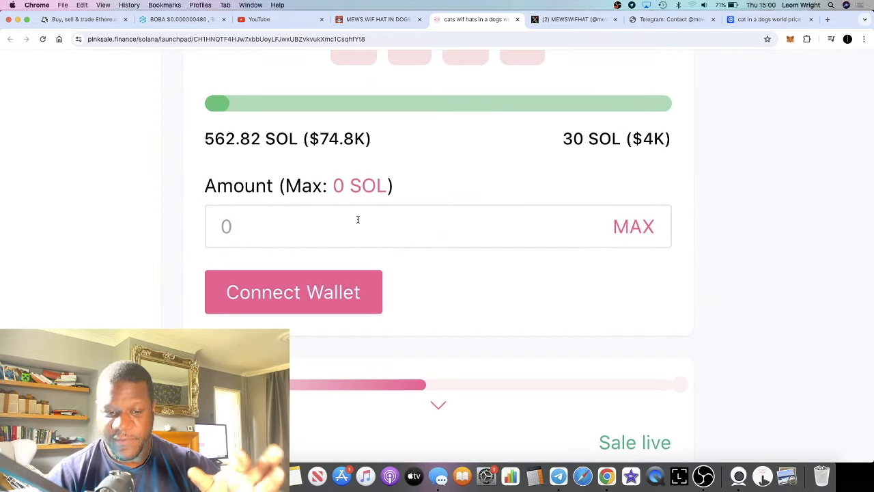
pyautogui.moveTo(405, 171)
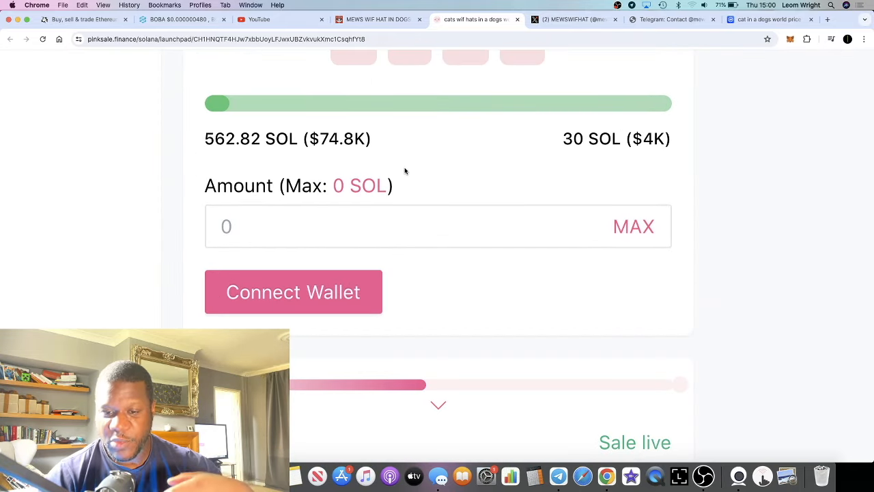
pyautogui.moveTo(395, 152)
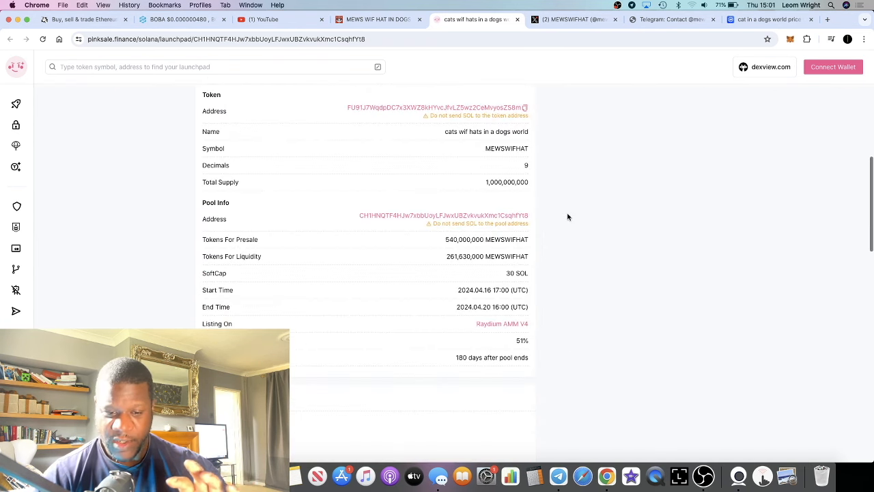
# Glance at the MEWSWIFHAT website, then return to PinkSale's token and pool details
pyautogui.click(376, 20)
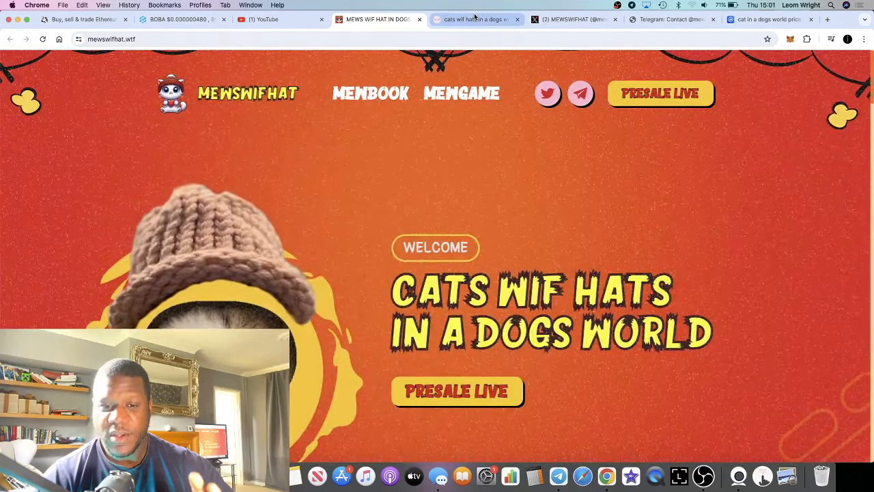
pyautogui.click(475, 19)
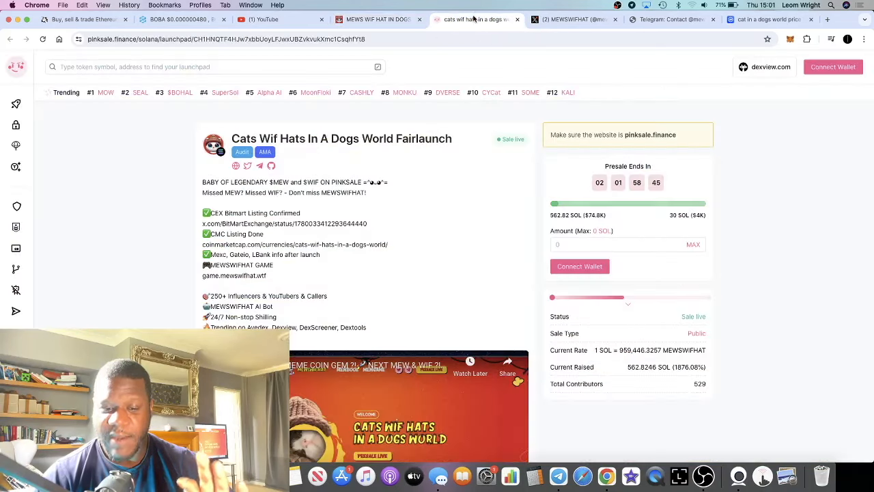
pyautogui.scroll(-3)
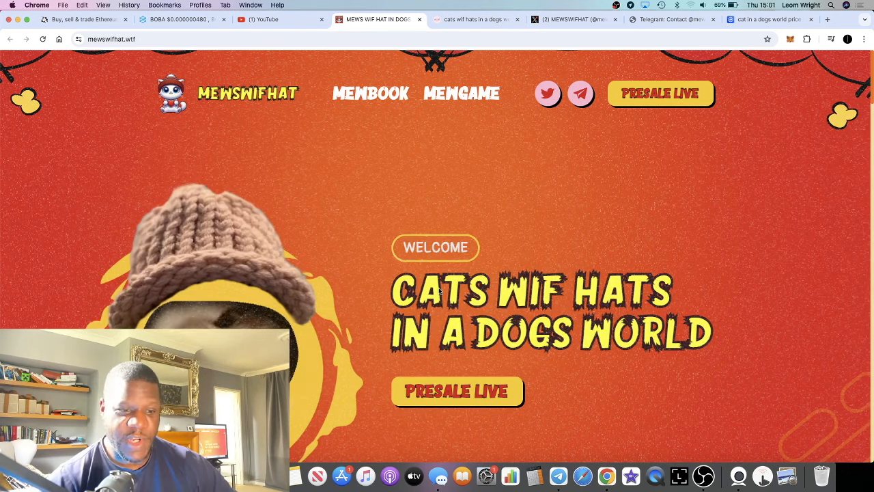
# Browse the Tokenomics board showing a 1,000,000,000 total supply down to the About story of grandma's knitted hats
pyautogui.scroll(-3)
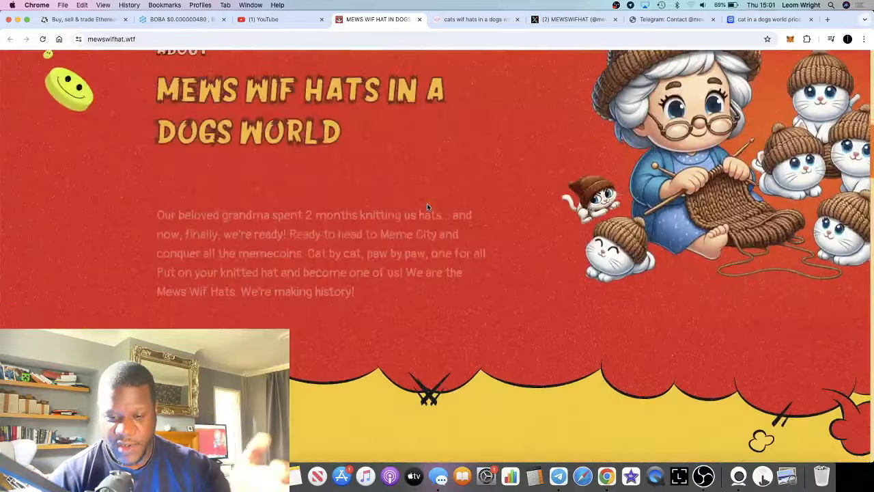
pyautogui.scroll(3)
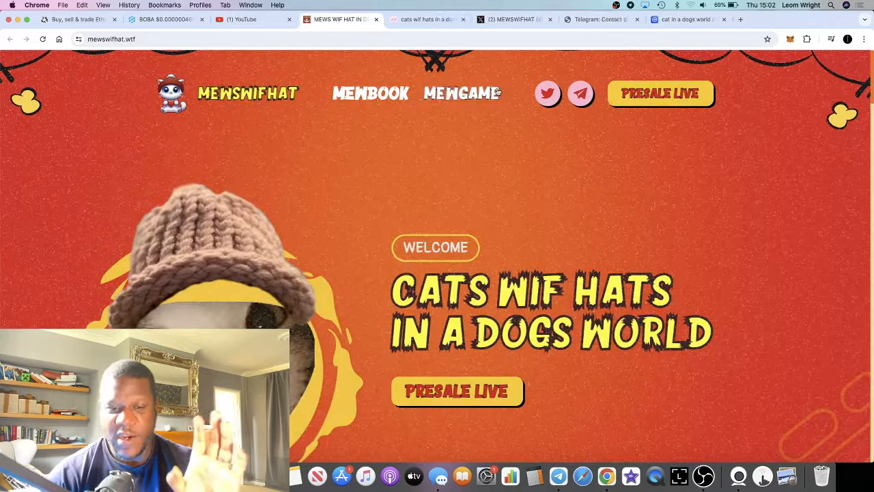
pyautogui.scroll(-3)
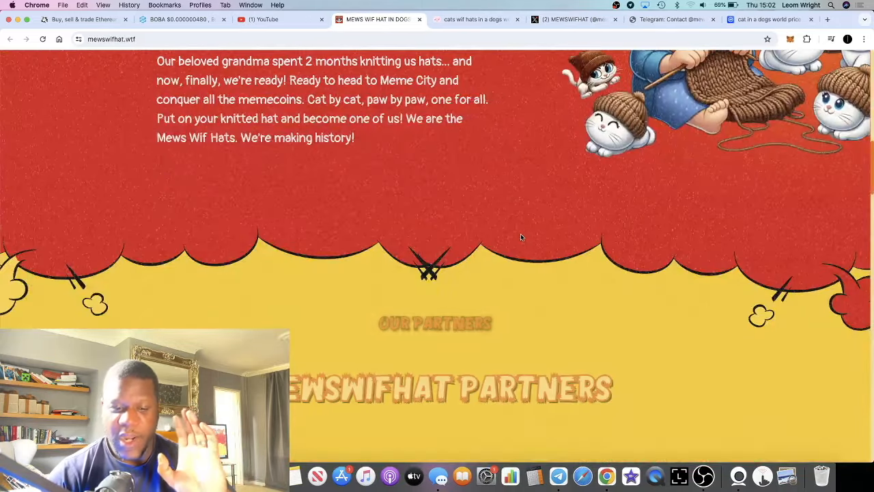
pyautogui.scroll(-3)
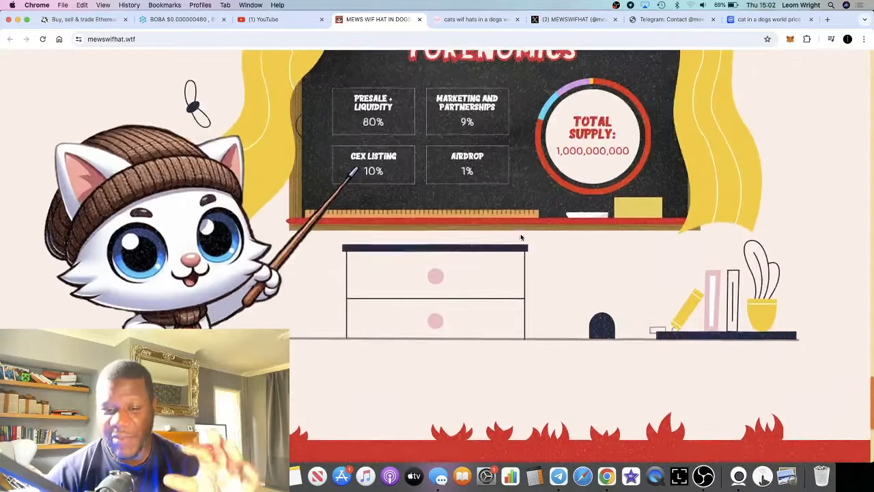
pyautogui.scroll(-3)
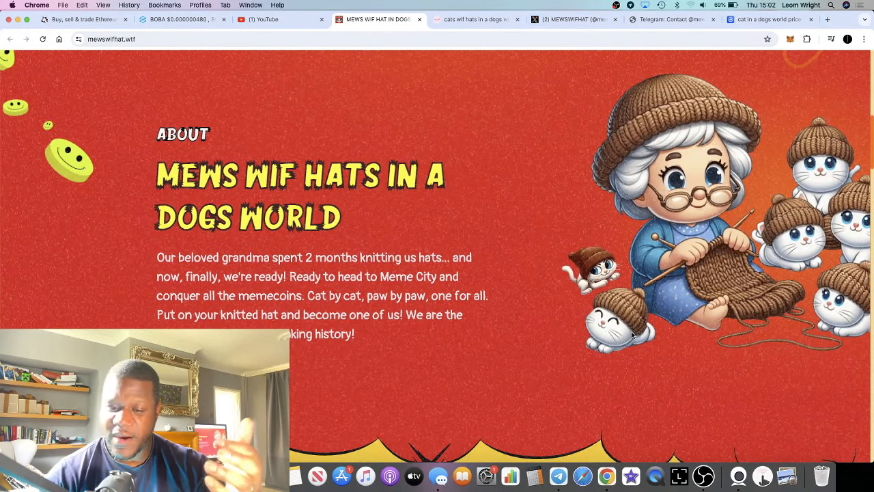
pyautogui.moveTo(561, 476)
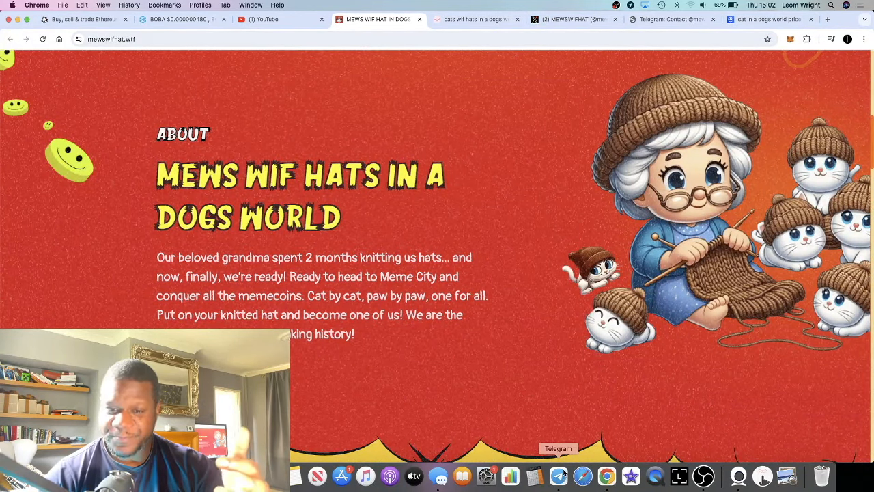
# Reach the MEWSWIFHAT Telegram invite page via X and enter the community group in Telegram
pyautogui.click(574, 19)
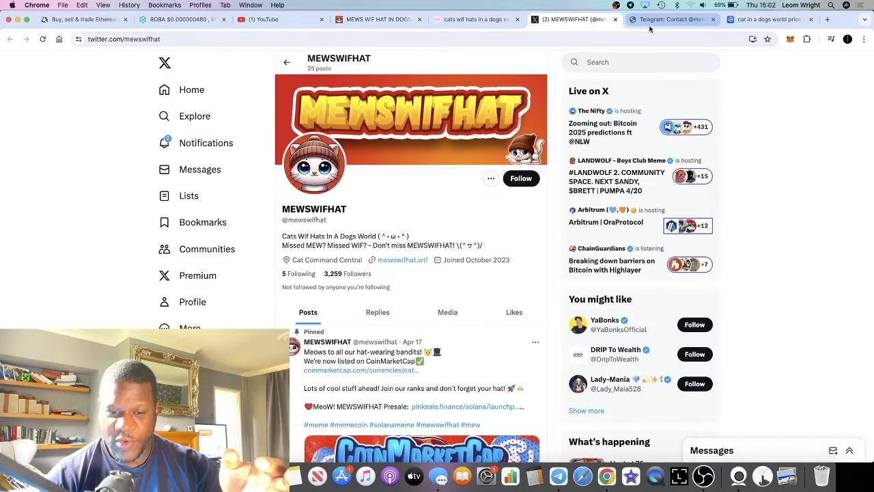
pyautogui.click(672, 20)
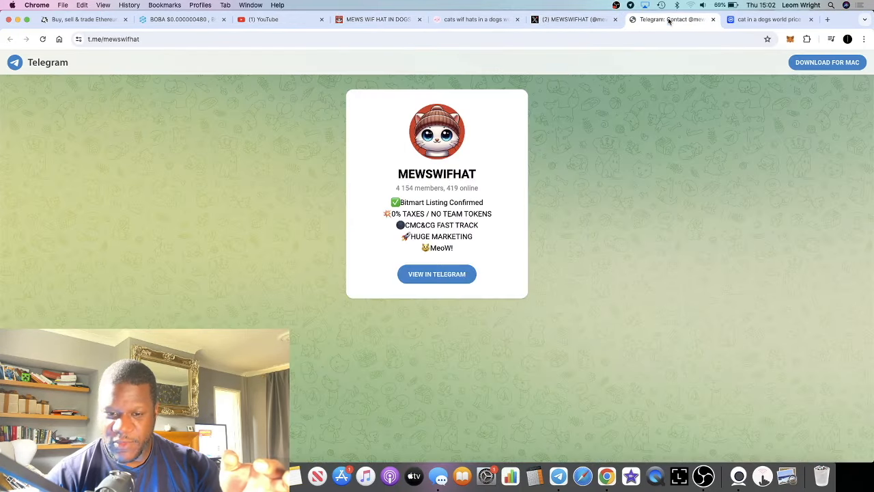
pyautogui.click(437, 273)
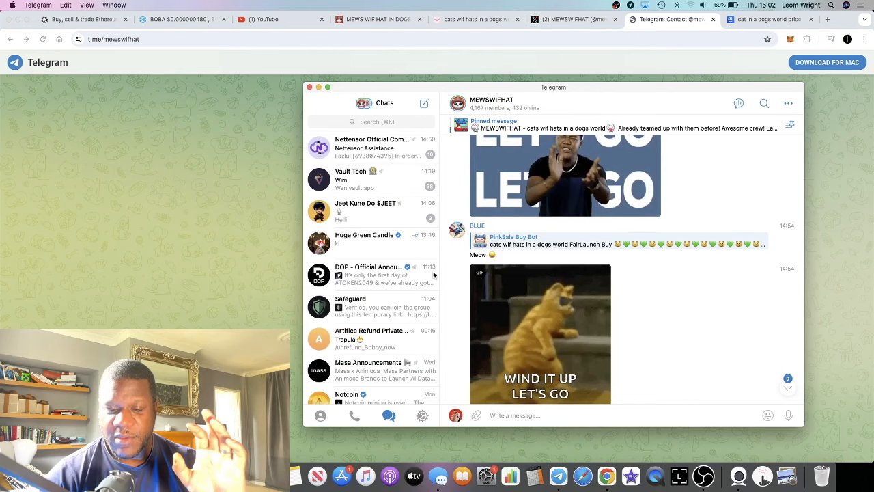
# Browse the MEWSWIFHAT group chat full of bot-made cat images
pyautogui.scroll(-3)
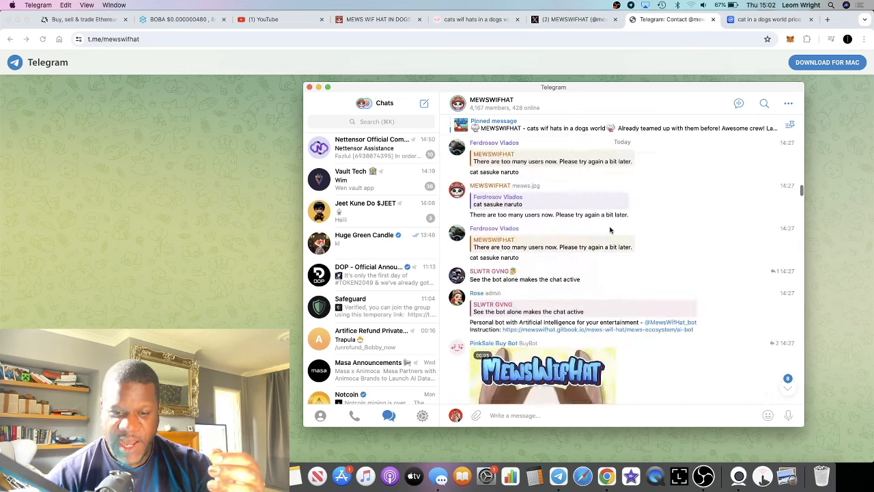
pyautogui.scroll(-3)
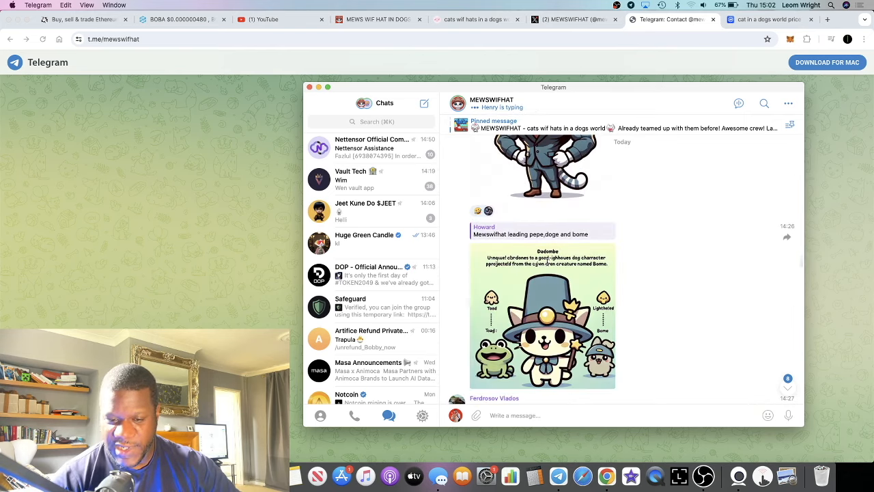
pyautogui.scroll(-3)
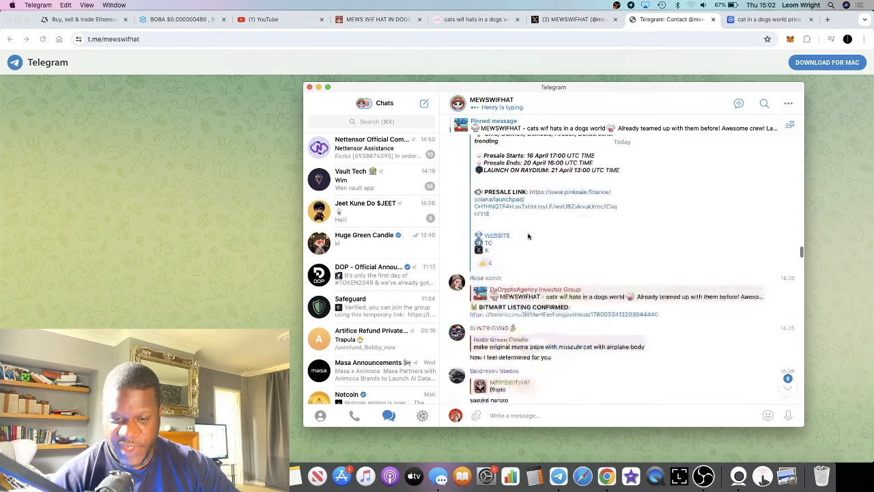
pyautogui.scroll(-3)
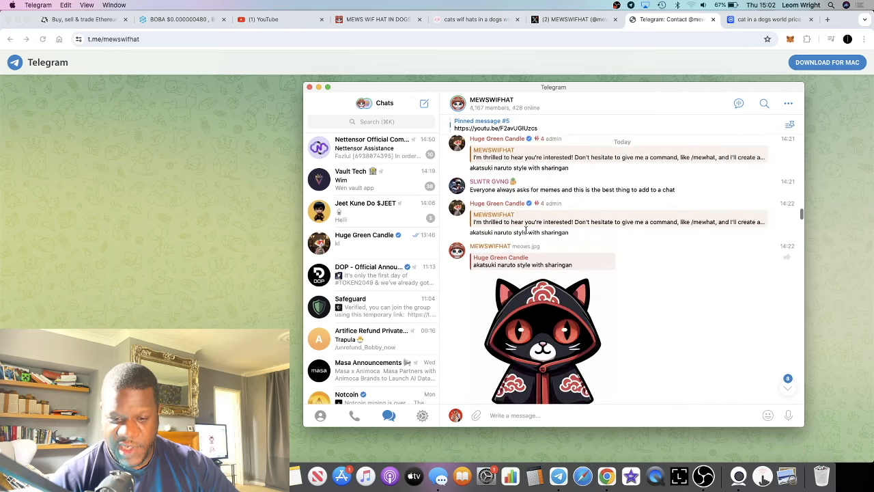
pyautogui.scroll(-3)
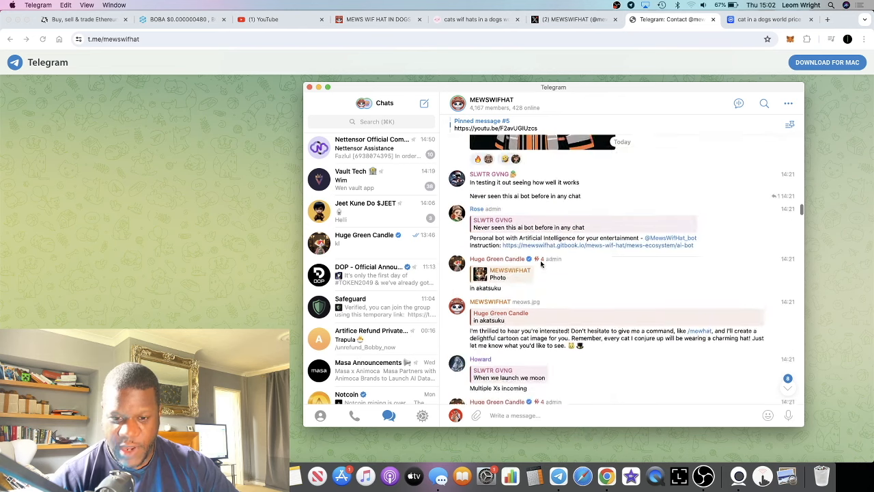
pyautogui.scroll(-3)
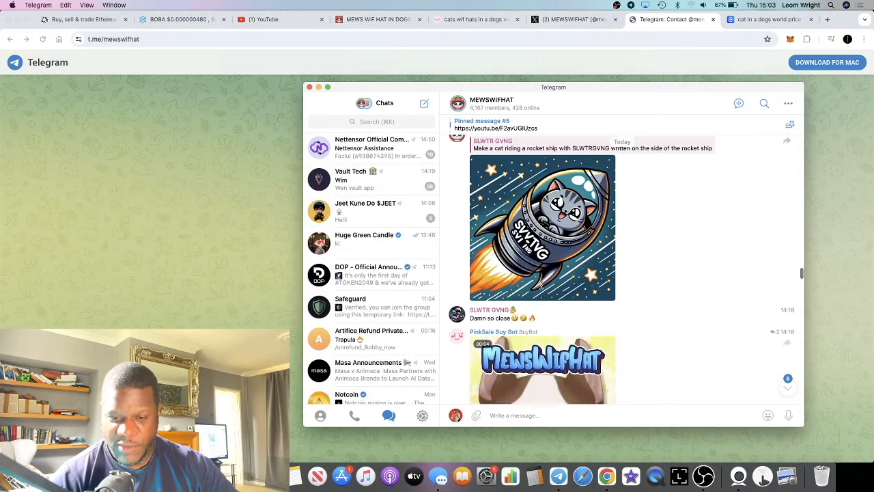
pyautogui.click(543, 227)
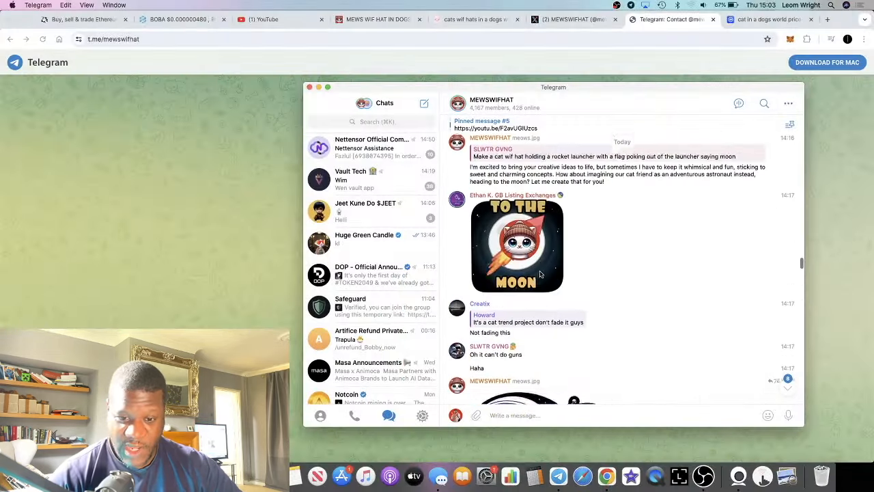
pyautogui.scroll(-3)
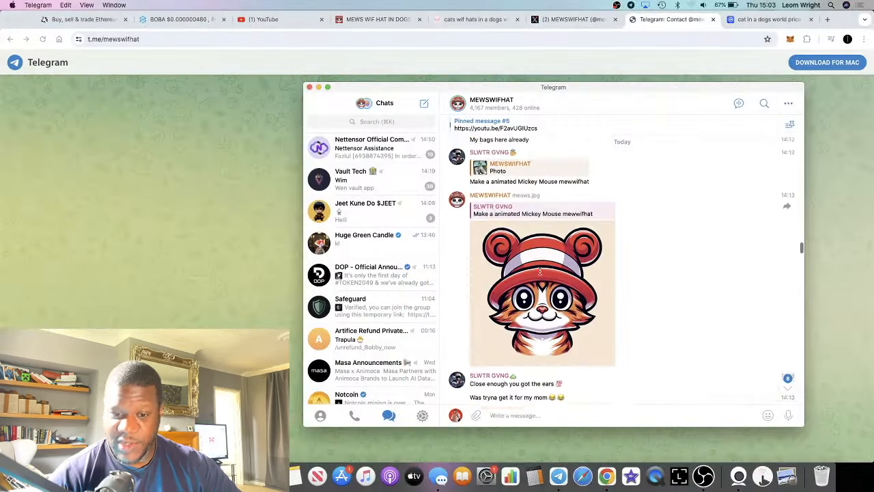
pyautogui.scroll(-3)
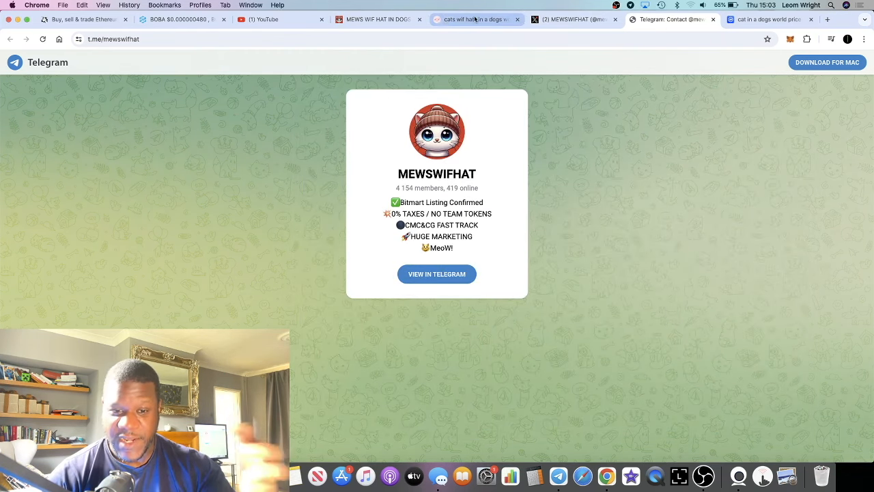
# Read the mewswifhat.wtf roadmap phases down to the footer with the X and Telegram icons
pyautogui.click(377, 20)
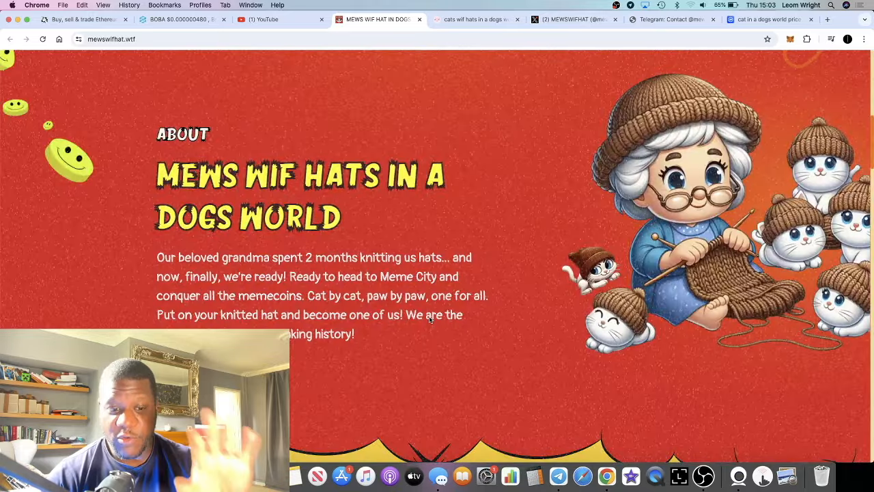
pyautogui.scroll(-3)
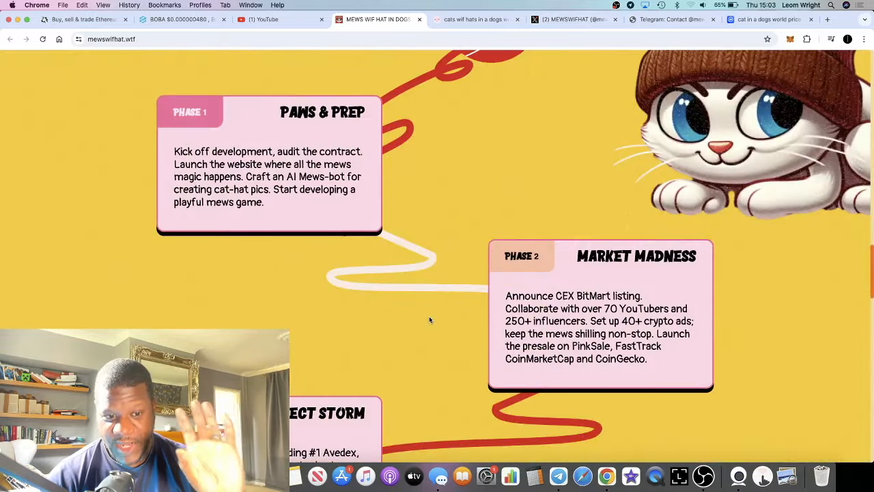
pyautogui.scroll(-3)
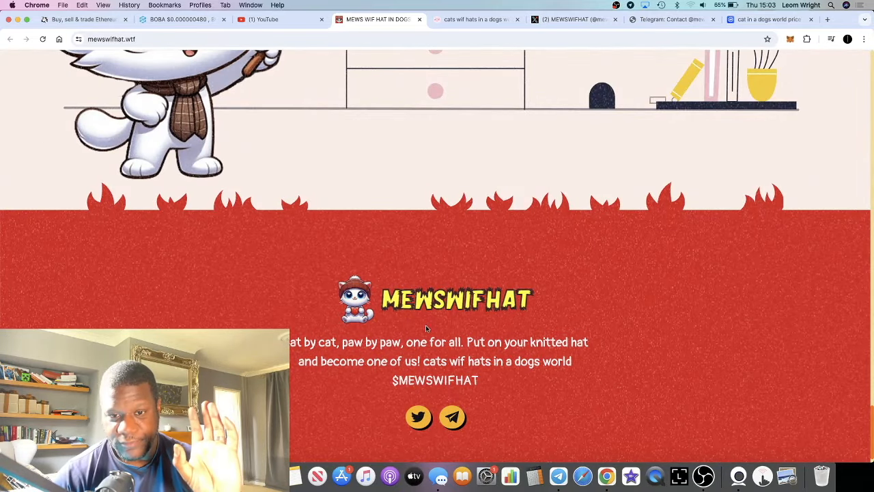
pyautogui.click(475, 19)
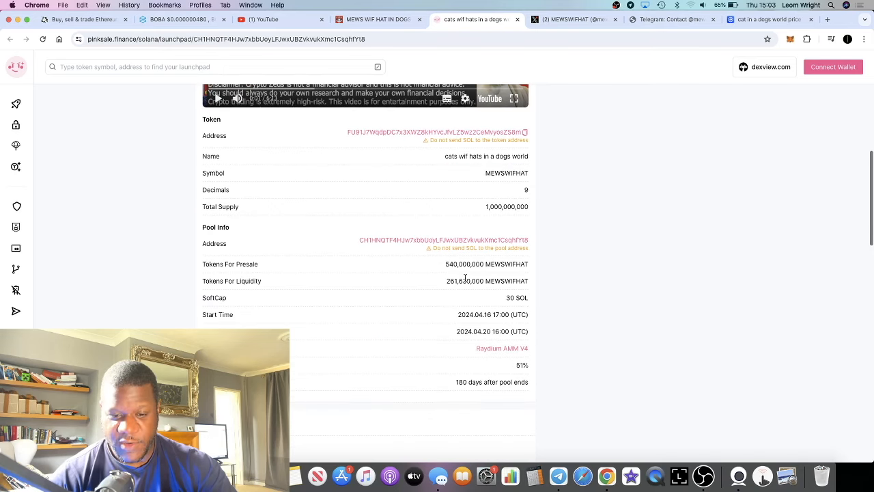
pyautogui.moveTo(470, 274)
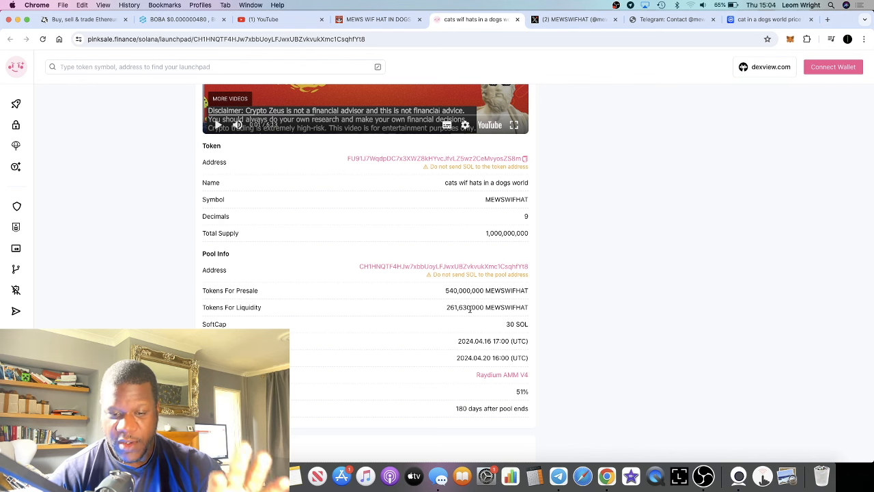
pyautogui.moveTo(467, 315)
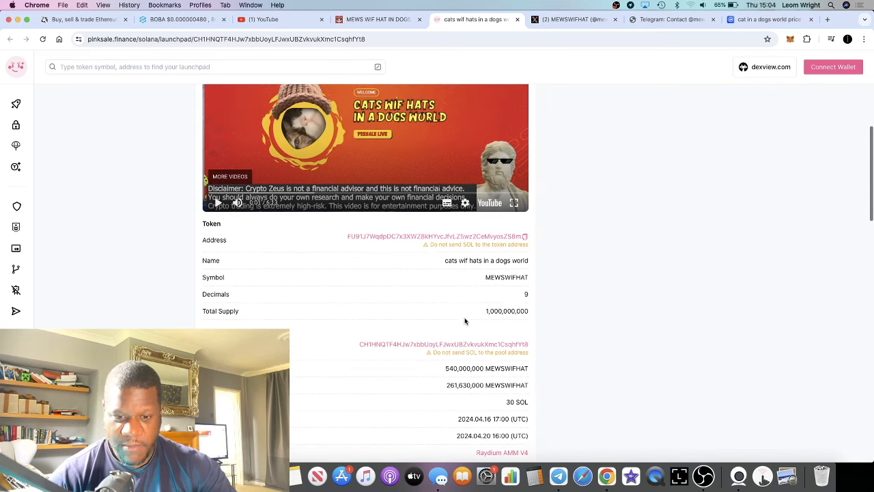
# Recheck PinkSale's Token and Pool Info tables, including the 540,000,000 presale tokens, down to the promo video
pyautogui.scroll(-3)
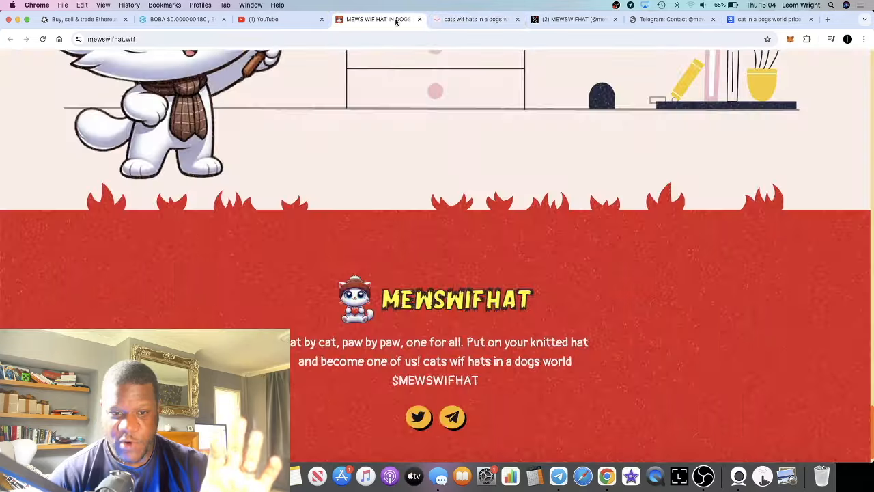
# Scroll the mewswifhat.wtf page down to the roadmap's Phase 2 Market Madness and Phase 3 Purrfect Storm
pyautogui.scroll(-3)
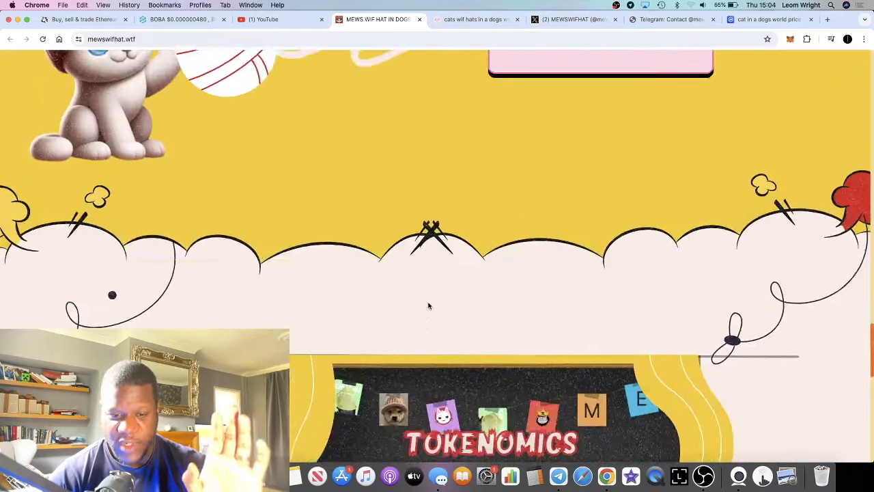
pyautogui.scroll(-3)
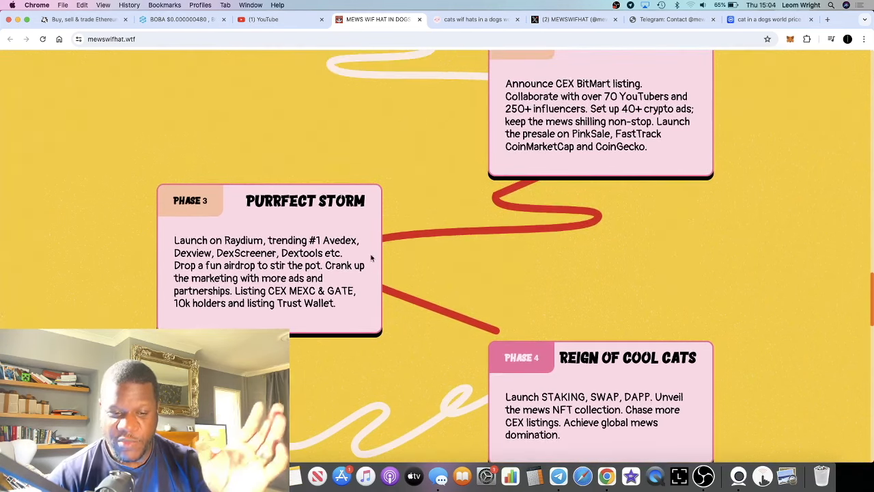
pyautogui.scroll(-3)
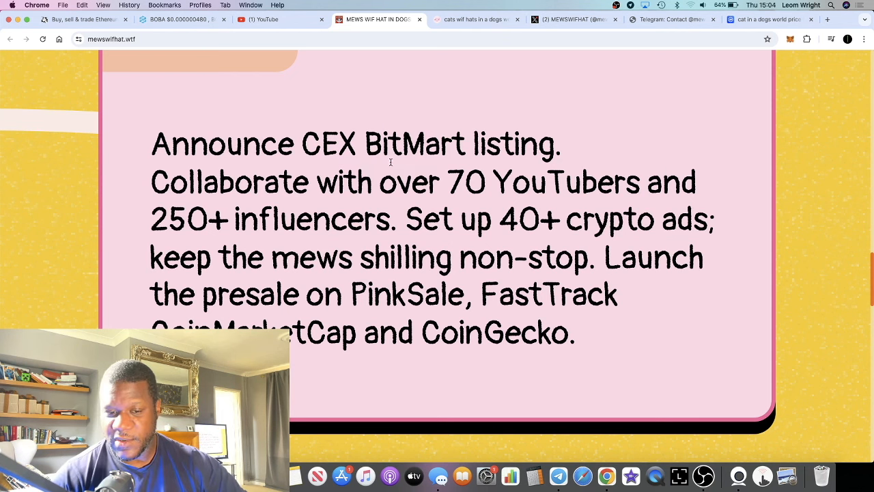
pyautogui.moveTo(416, 144)
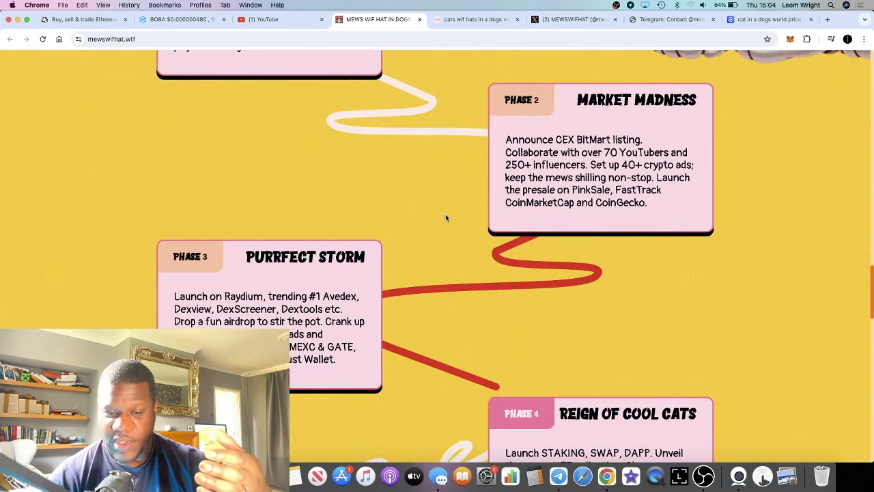
pyautogui.scroll(-3)
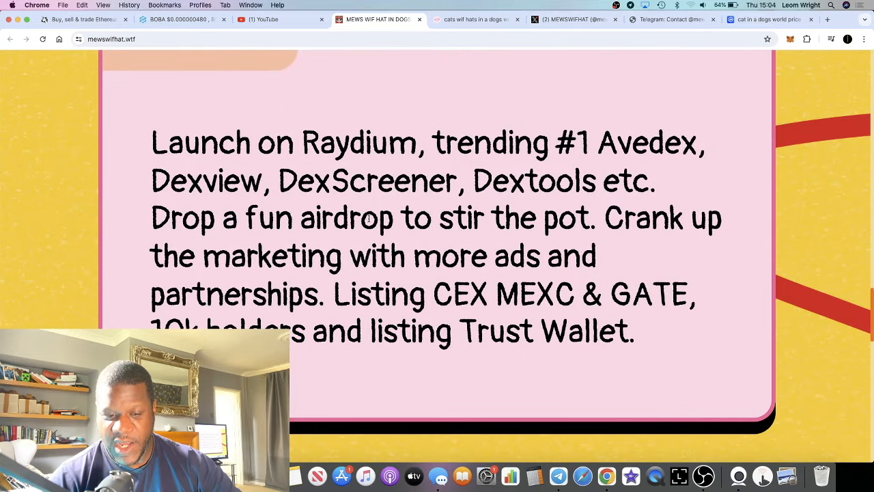
# Review the PinkSale Cats Wif Hats fairlaunch description, live countdown and amount raised
pyautogui.click(475, 19)
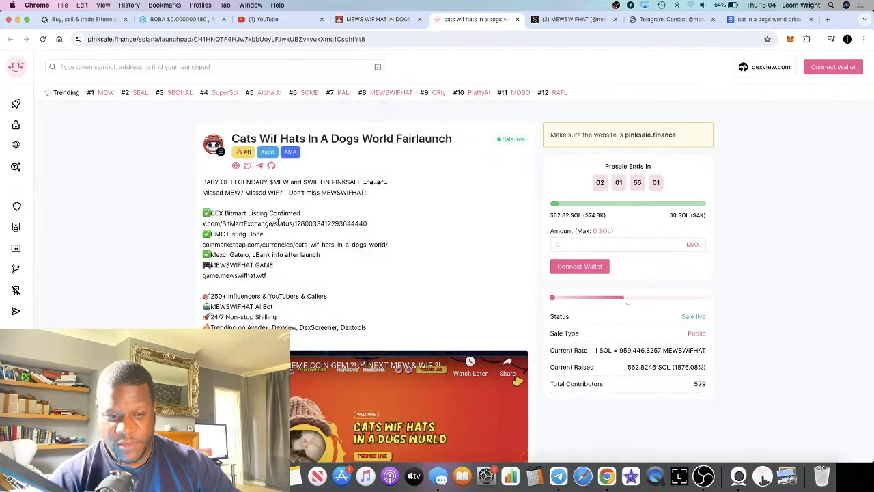
pyautogui.scroll(-3)
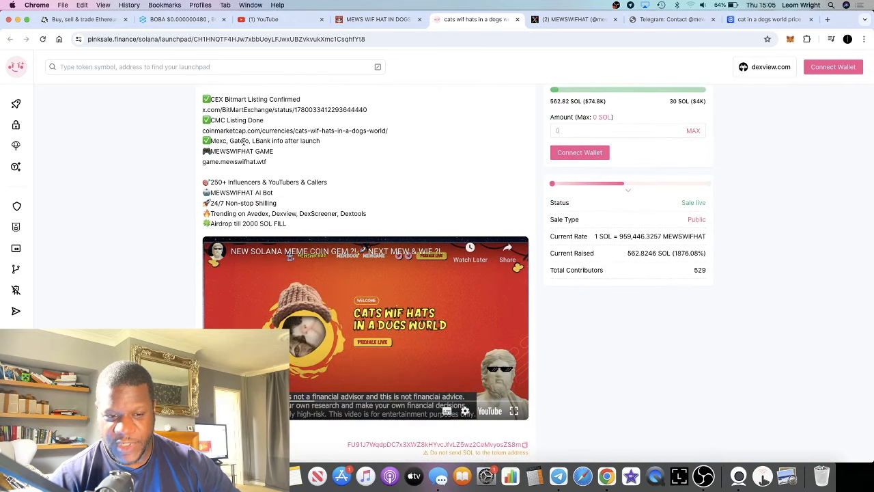
pyautogui.doubleClick(258, 141)
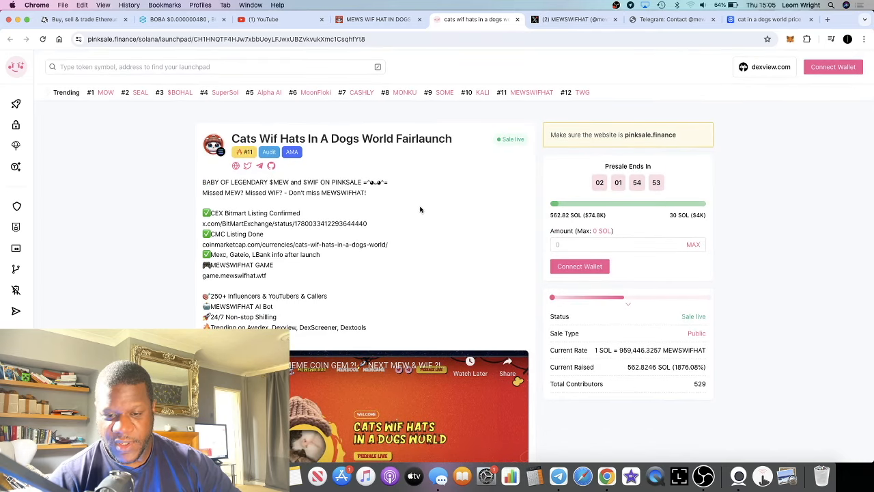
pyautogui.moveTo(448, 213)
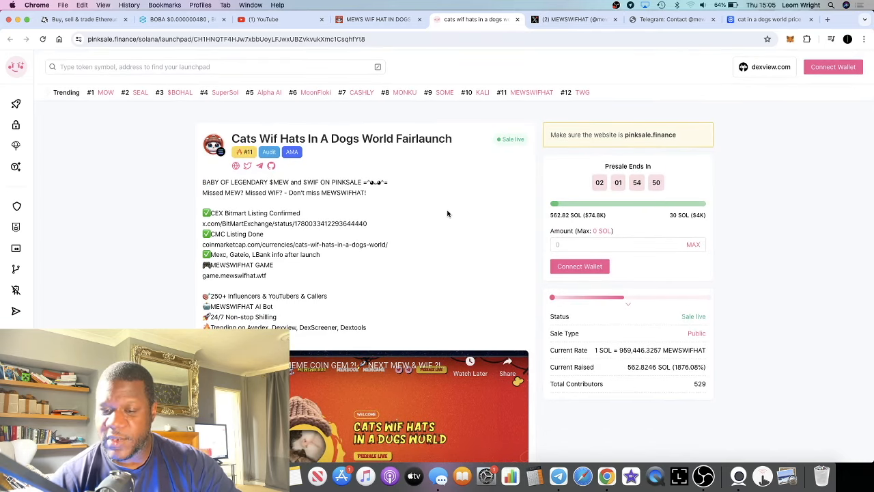
pyautogui.scroll(-3)
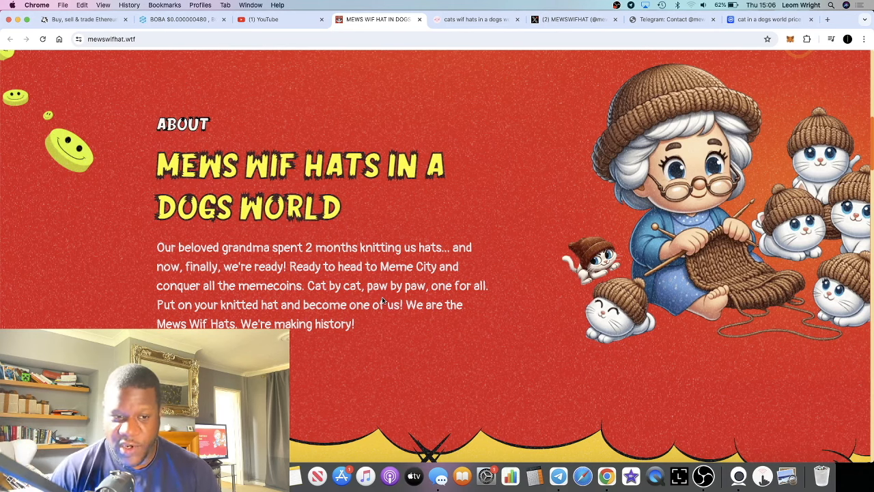
# Scroll up to the MEWSWIFHAT About section about grandma knitting hats for the cats
pyautogui.scroll(3)
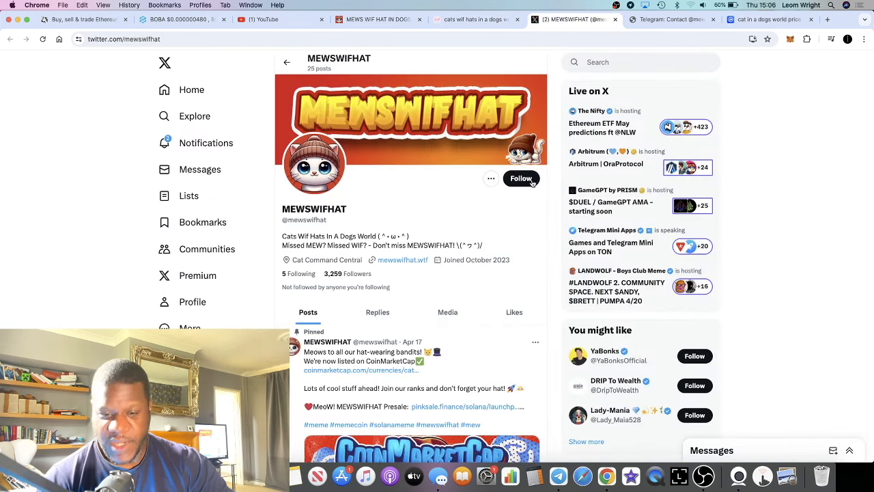
# Return to the MEWSWIFHAT X profile and scroll into its presale and airdrop posts
pyautogui.scroll(-3)
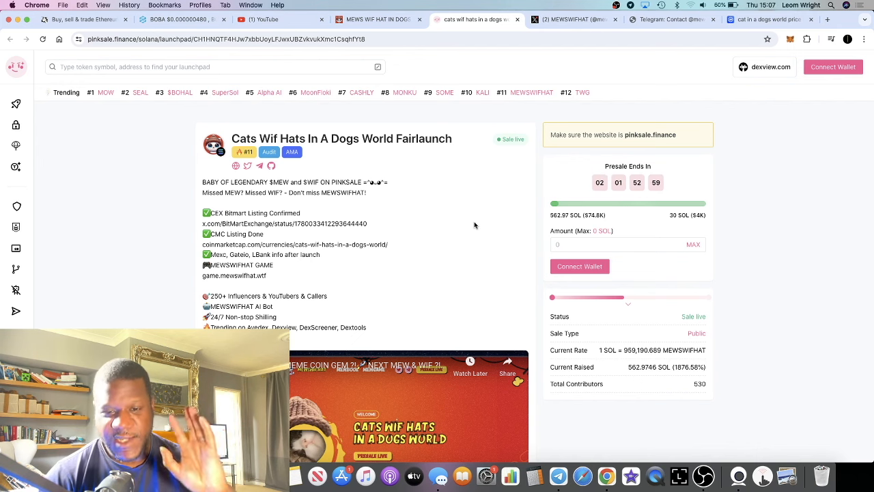
pyautogui.click(576, 19)
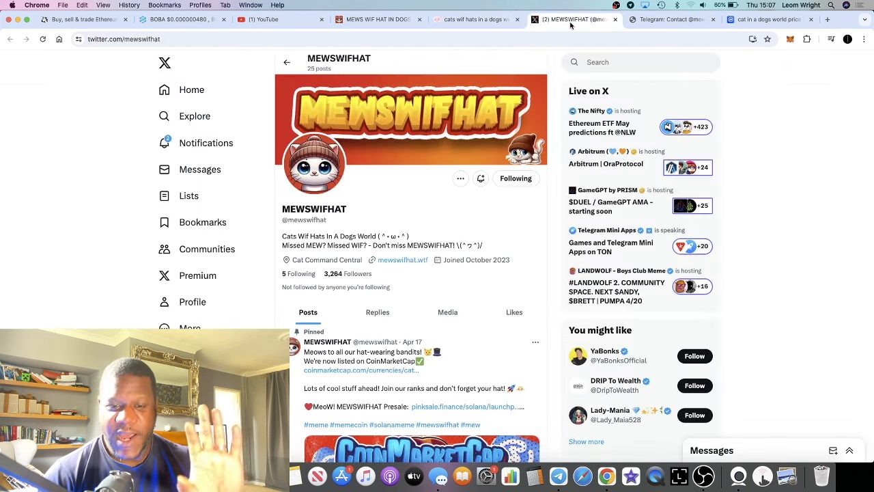
pyautogui.scroll(-3)
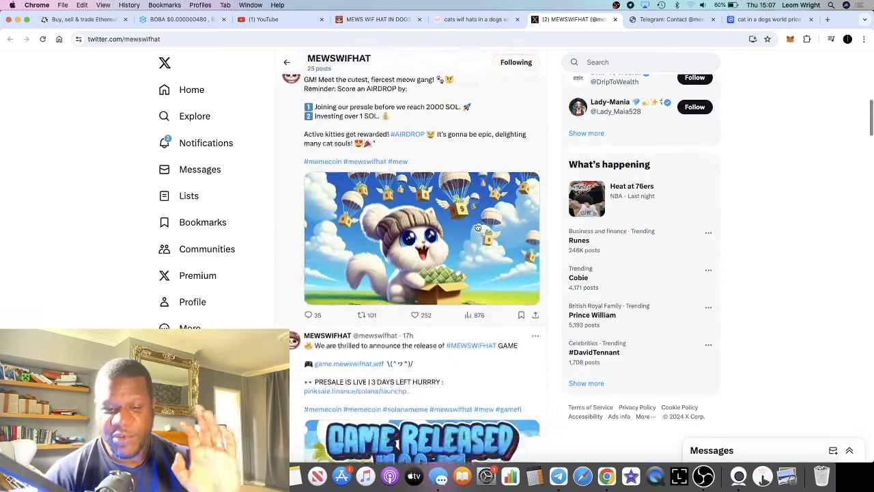
pyautogui.scroll(-3)
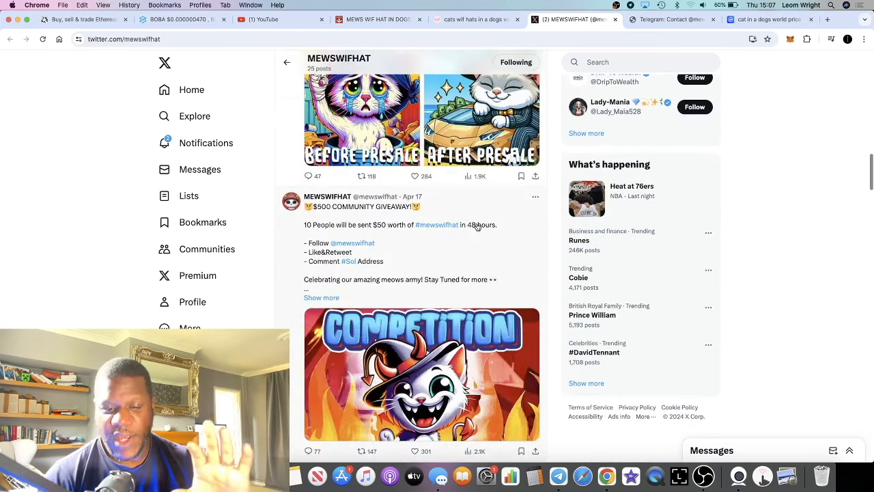
# Continue down the feed past the game-release and $500 giveaway posts to the competition post
pyautogui.scroll(-3)
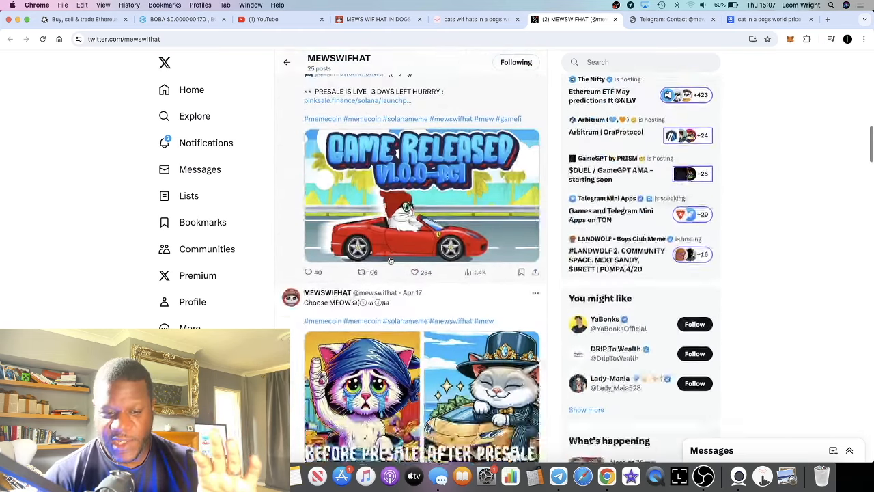
pyautogui.scroll(-3)
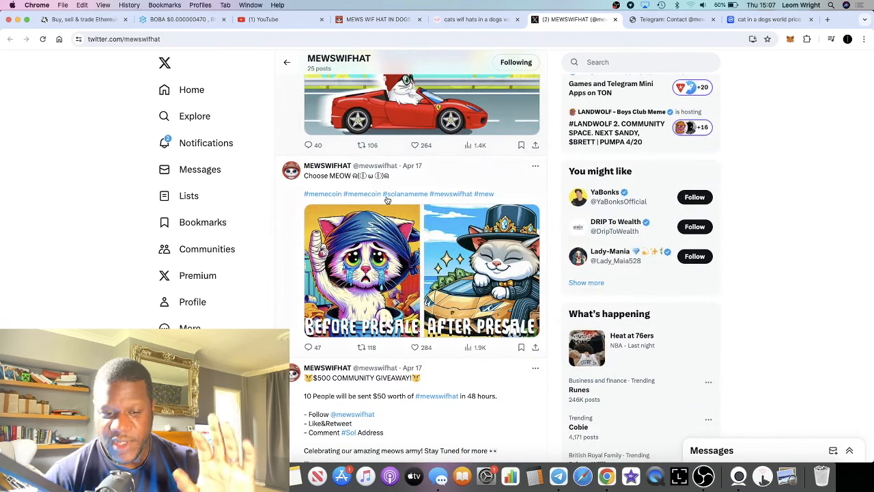
pyautogui.scroll(-3)
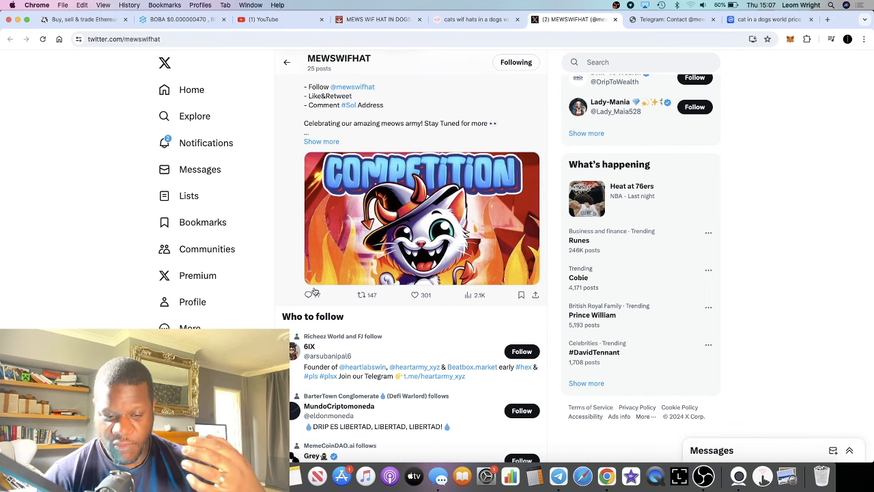
pyautogui.scroll(-3)
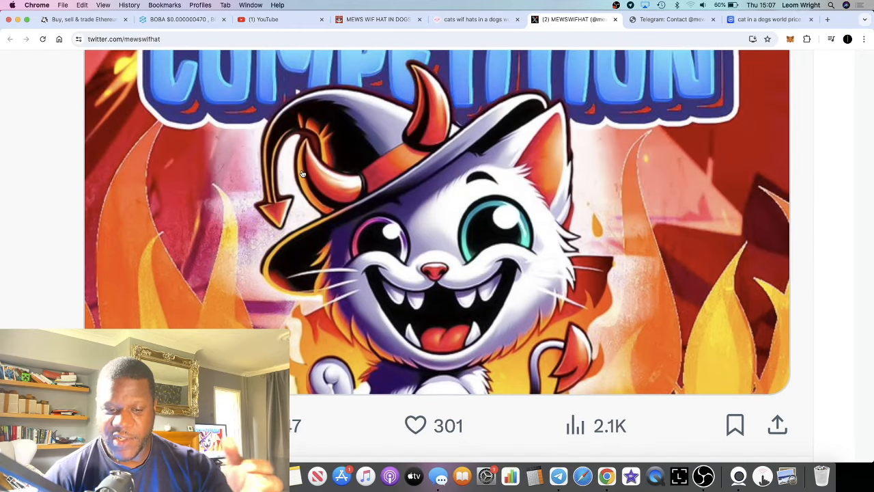
# Check the reply and repost counts on the Competition post
pyautogui.scroll(-3)
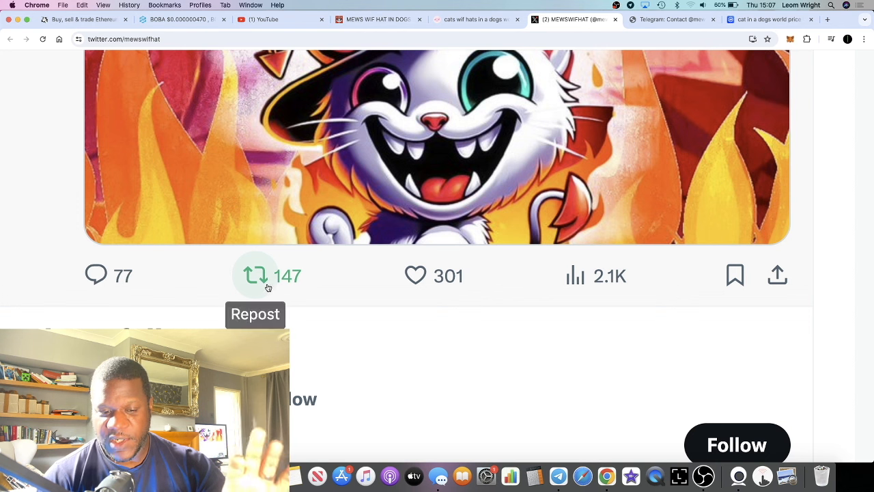
pyautogui.moveTo(96, 274)
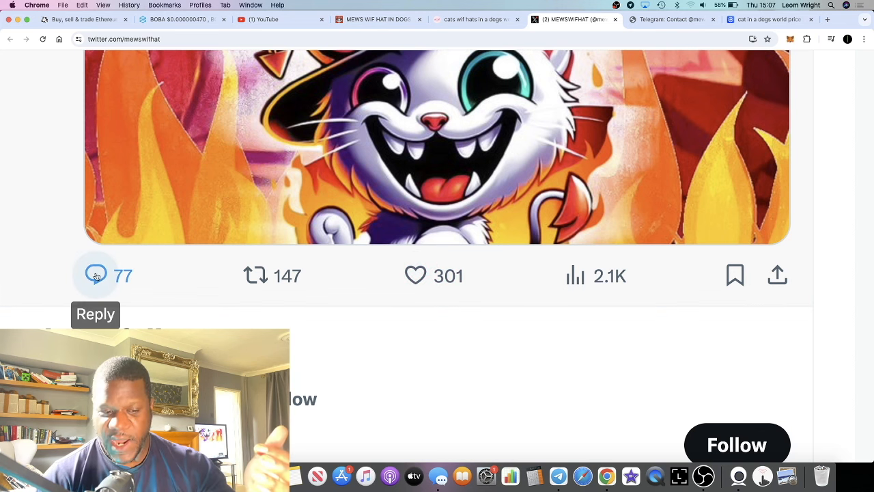
pyautogui.scroll(-3)
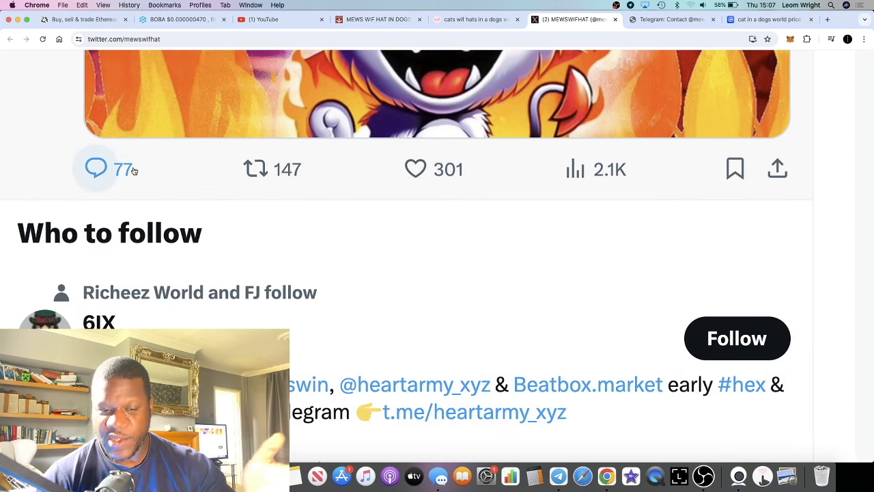
pyautogui.click(256, 169)
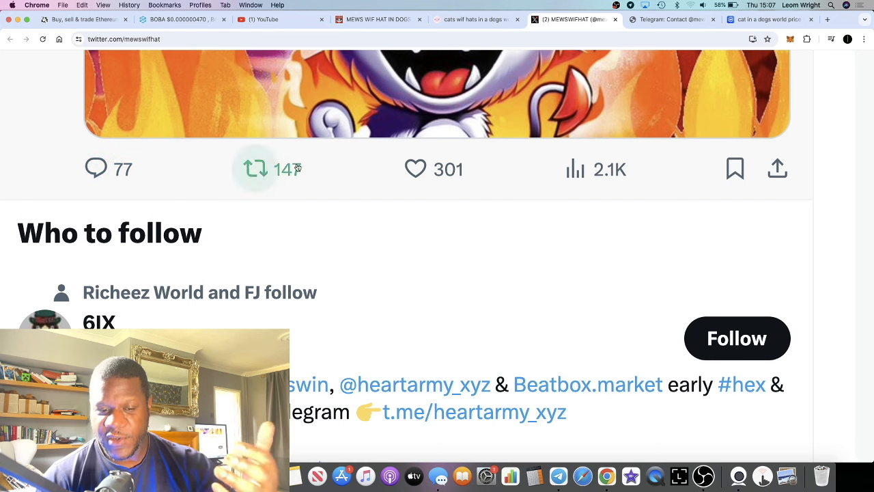
pyautogui.click(256, 170)
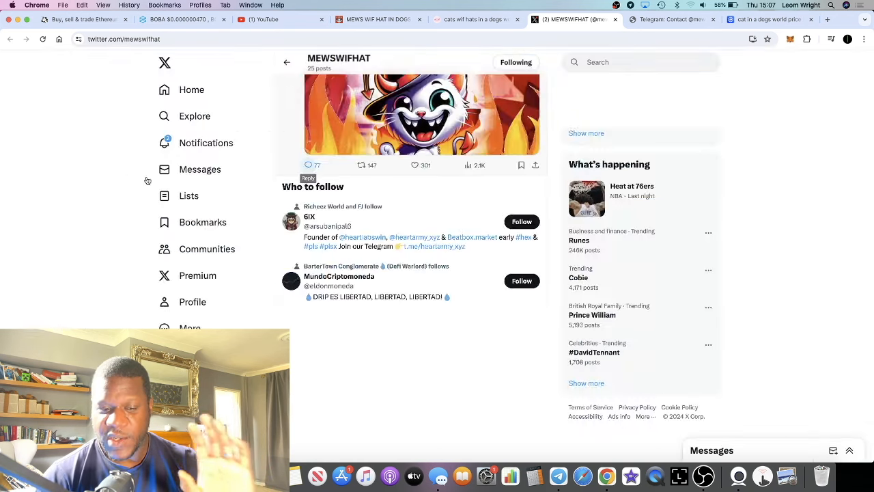
# Scroll further past the softcap-filled and BitMart listing posts to the listing-soon post
pyautogui.scroll(-3)
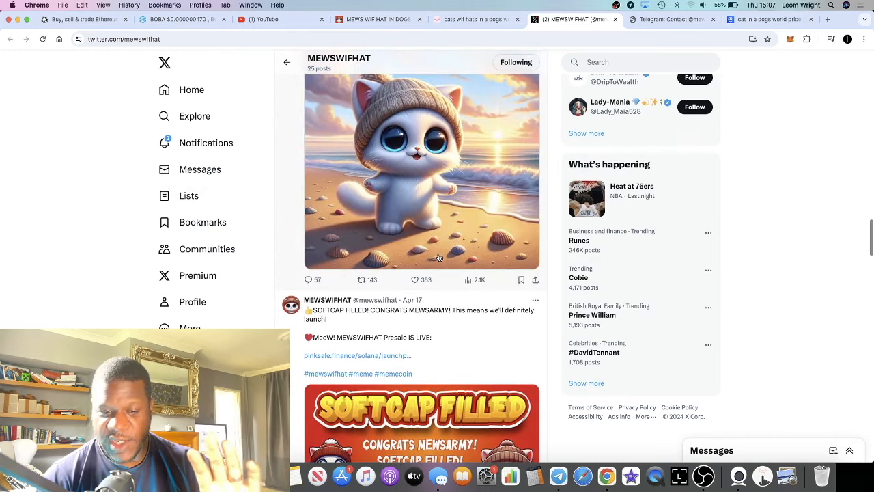
pyautogui.scroll(-3)
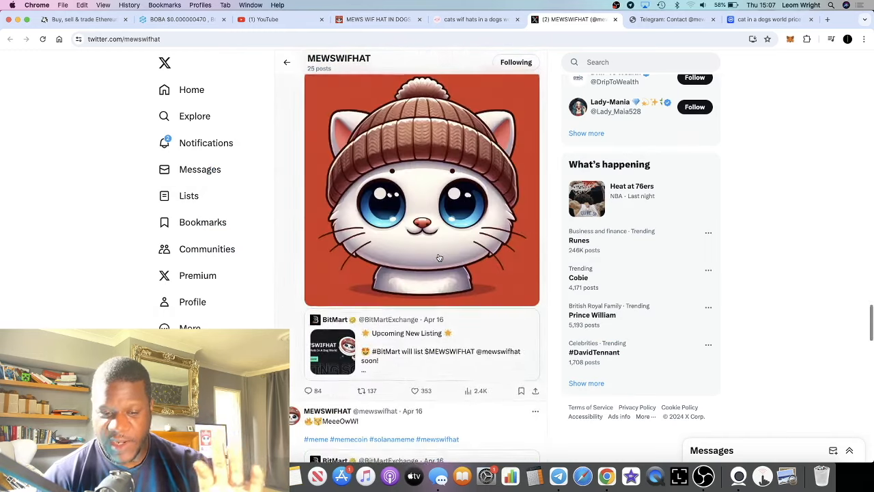
pyautogui.scroll(-3)
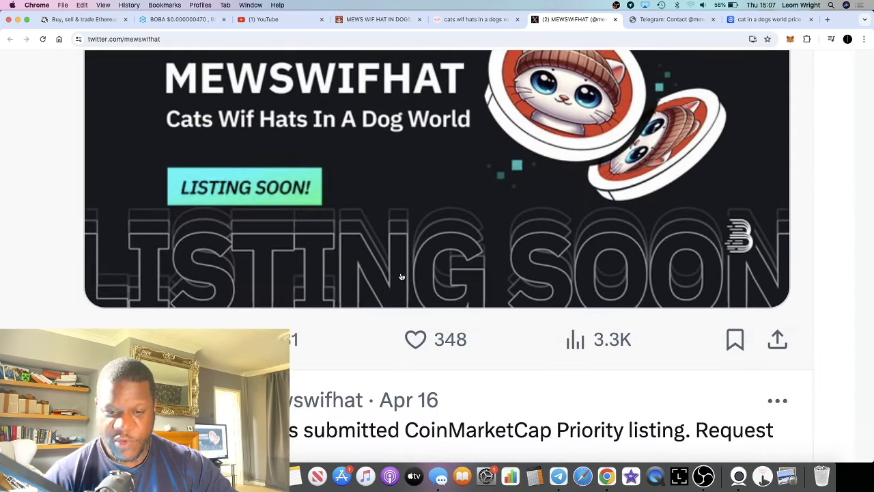
pyautogui.scroll(-3)
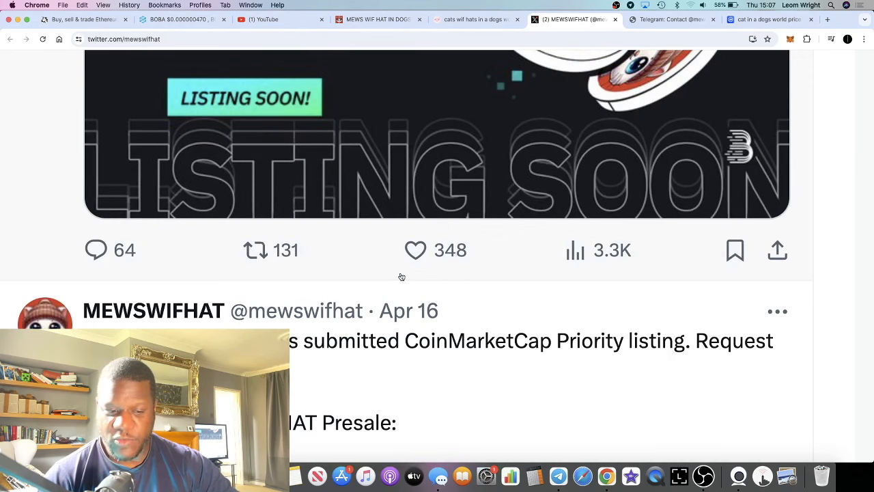